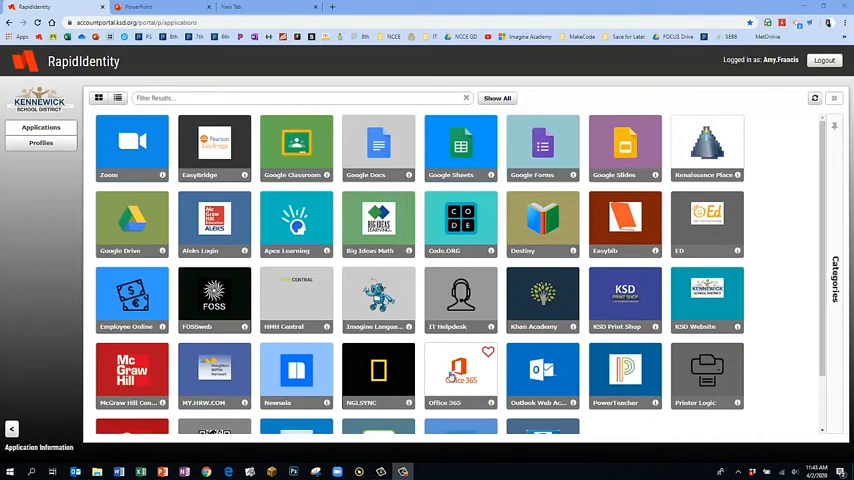
# Step: Launch Office 365 from the RapidIdentity app grid to reach the Office home page
pyautogui.click(460, 375)
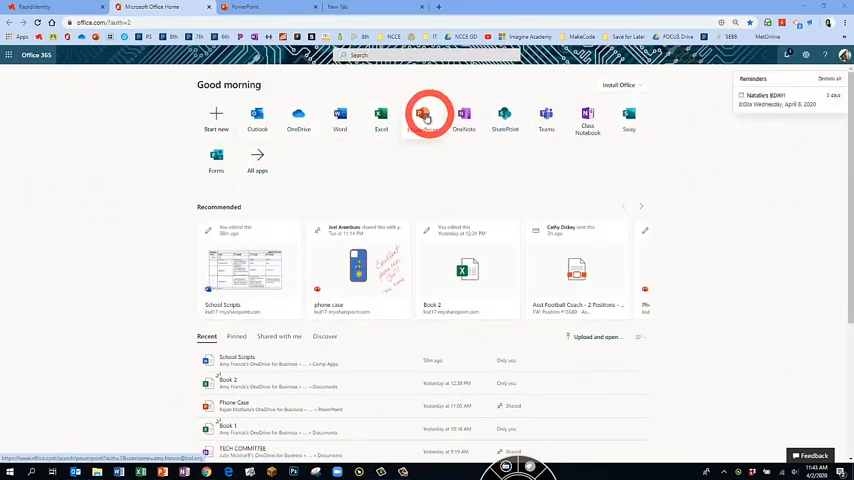
pyautogui.click(427, 114)
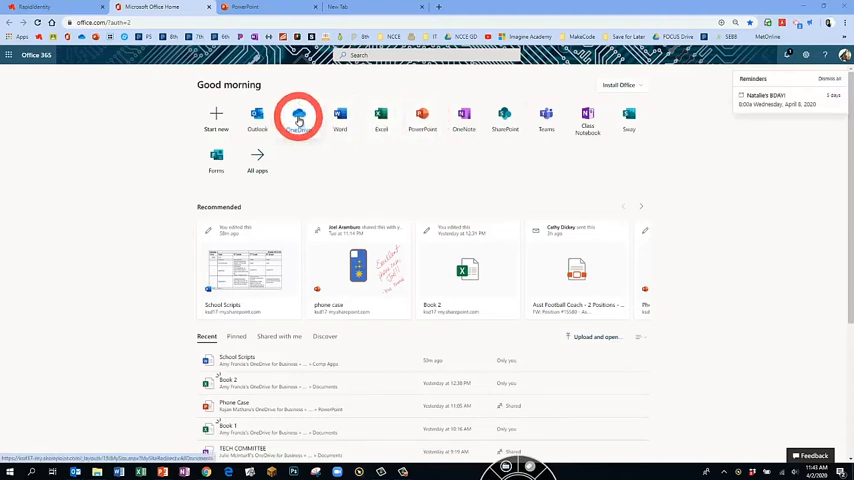
# Step: Go to OneDrive's PowerPoint Projects folder and create a new PowerPoint presentation there
pyautogui.click(298, 117)
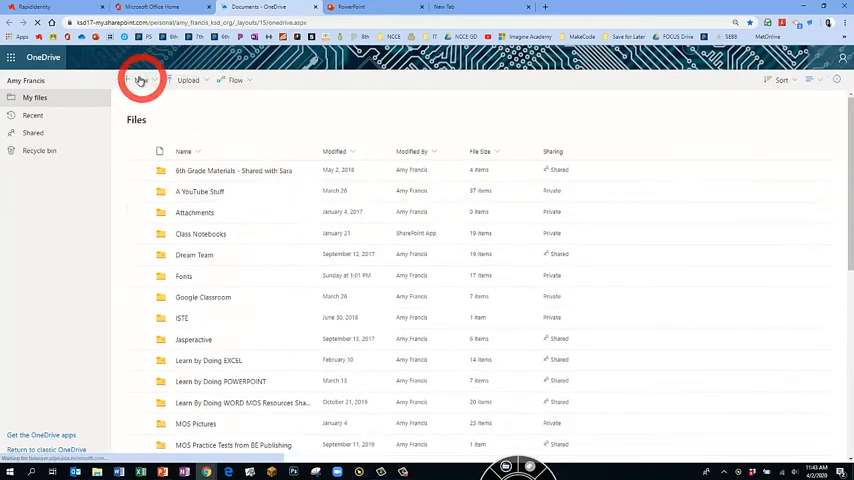
pyautogui.click(144, 80)
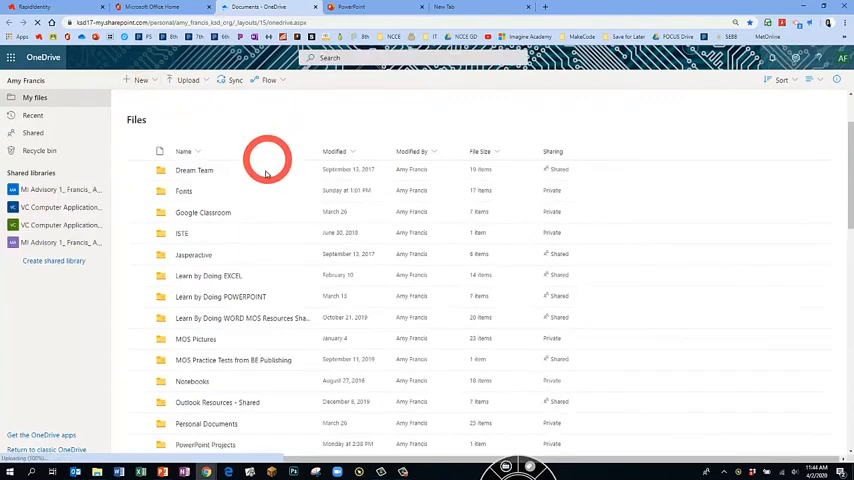
pyautogui.scroll(-3)
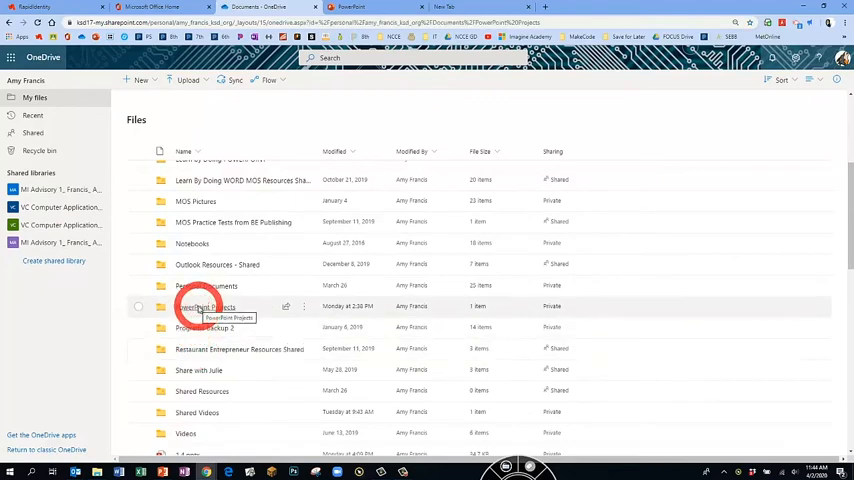
pyautogui.doubleClick(207, 306)
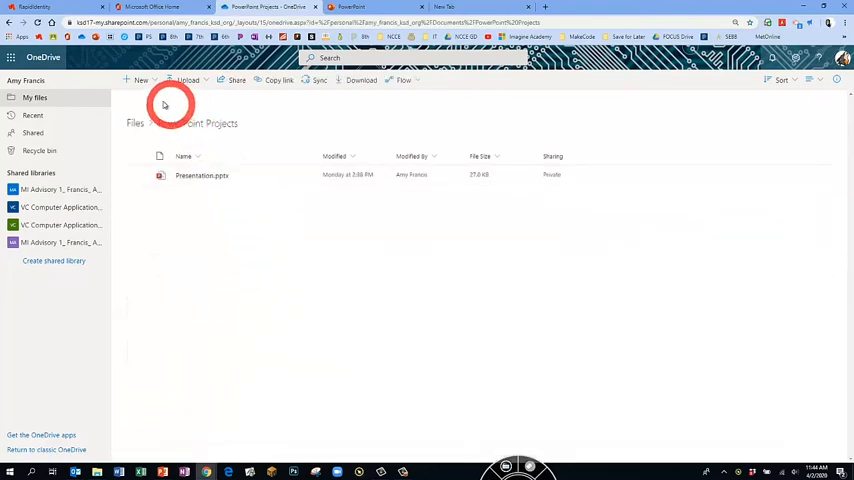
pyautogui.click(140, 80)
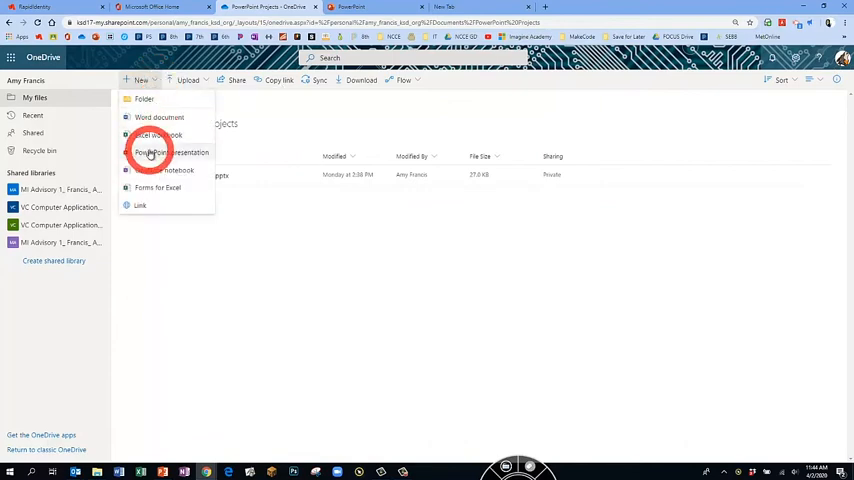
pyautogui.click(150, 152)
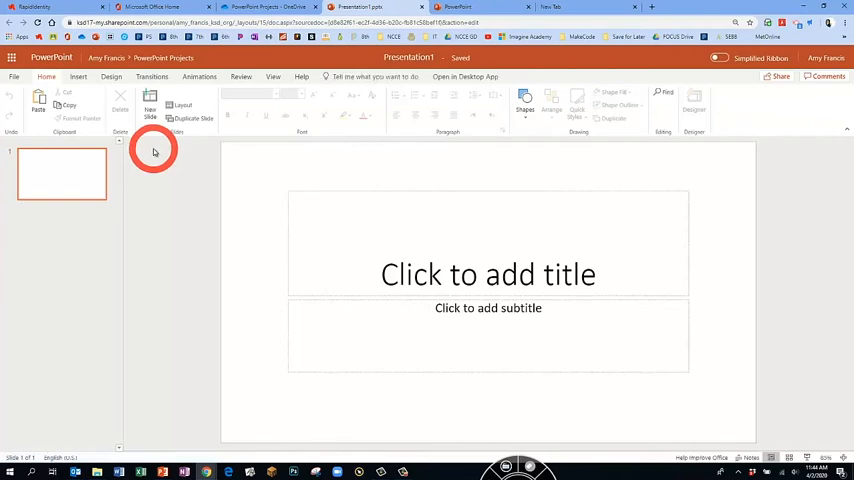
pyautogui.click(111, 77)
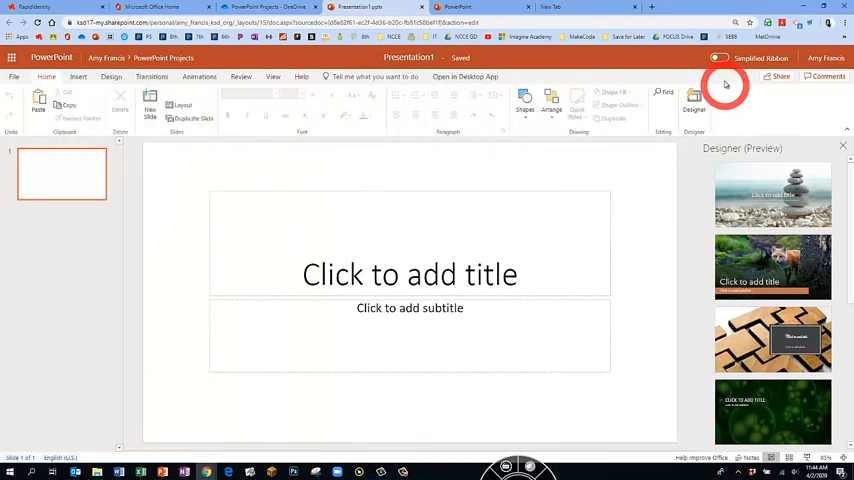
pyautogui.click(718, 58)
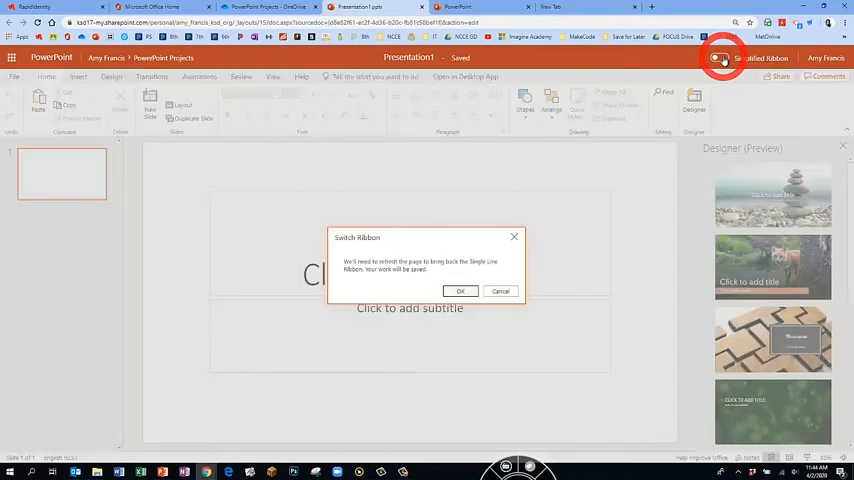
pyautogui.click(460, 291)
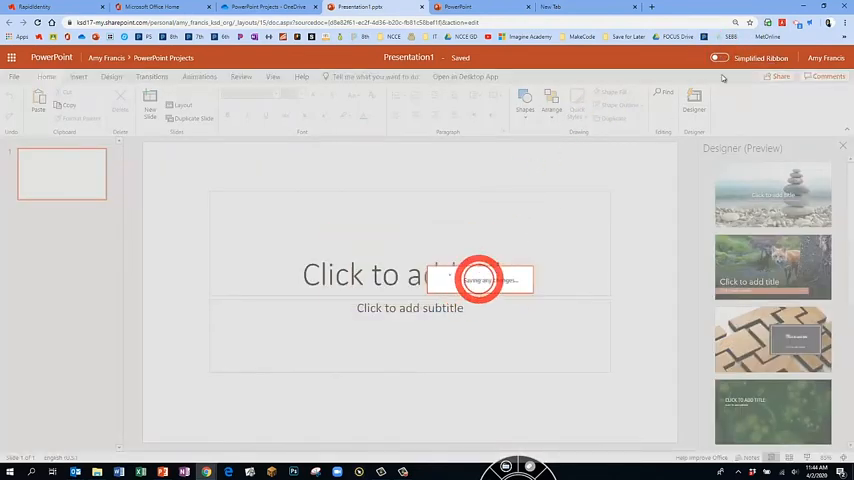
pyautogui.click(718, 58)
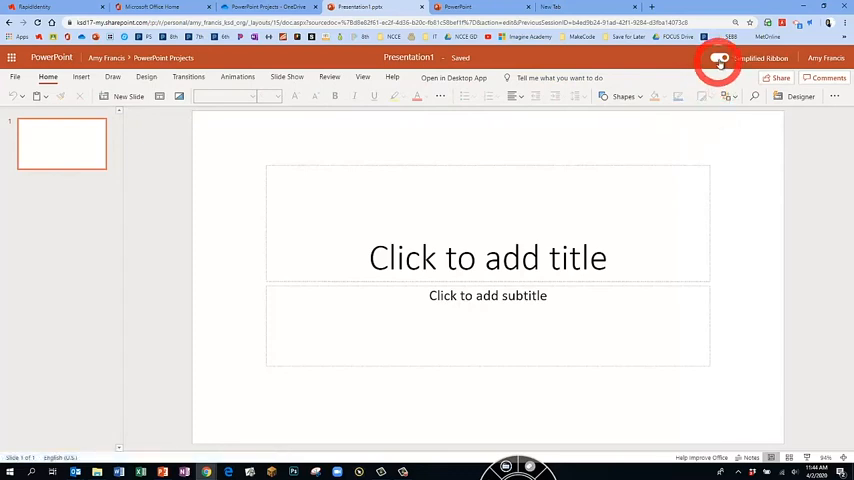
pyautogui.click(720, 58)
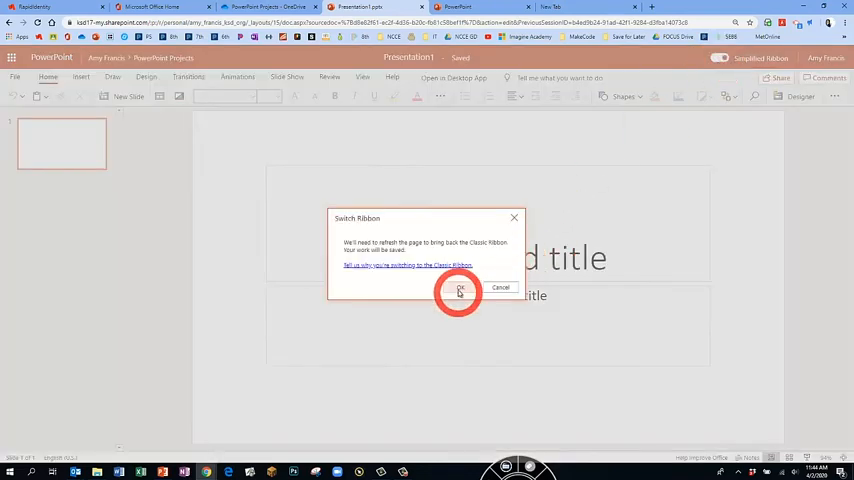
pyautogui.click(460, 289)
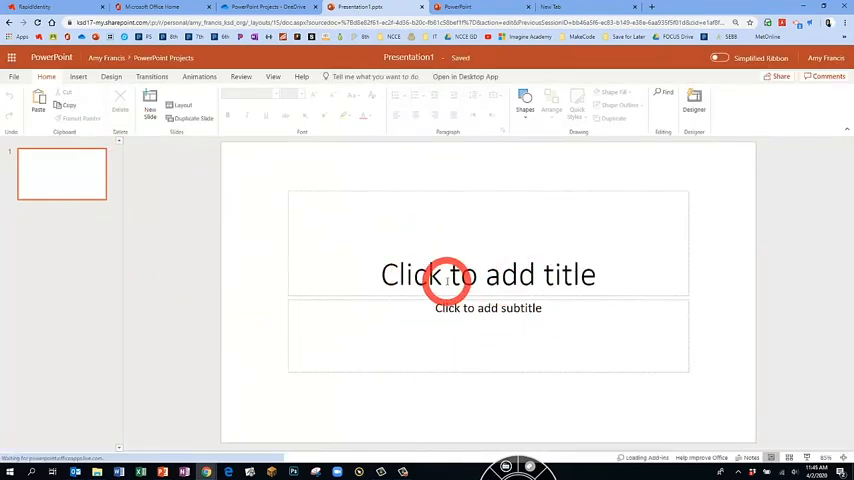
# Step: Apply the Blank layout to the title slide, removing its placeholders
pyautogui.click(488, 275)
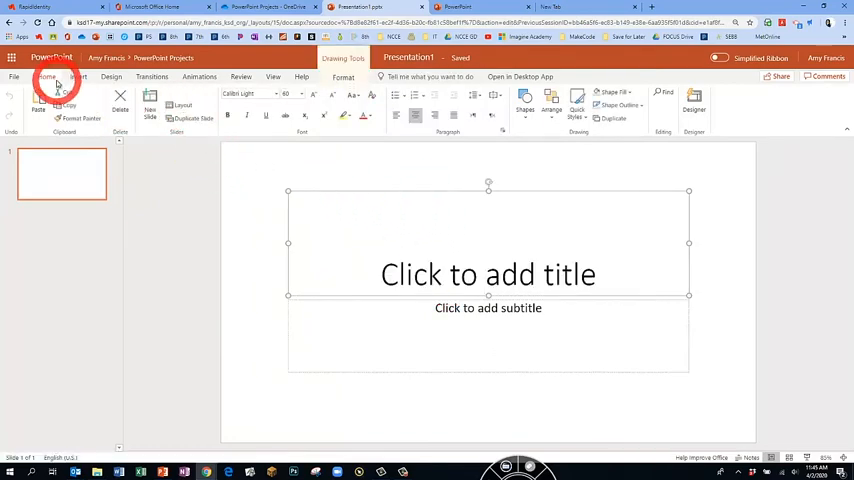
pyautogui.click(181, 102)
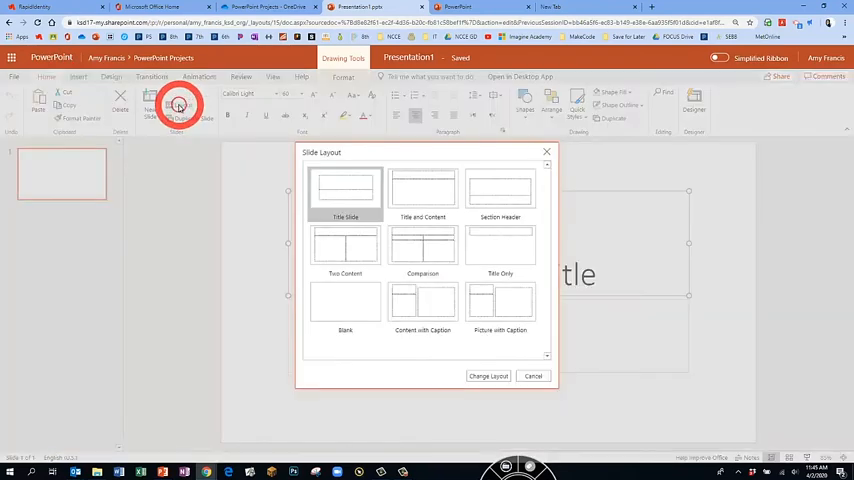
pyautogui.click(345, 305)
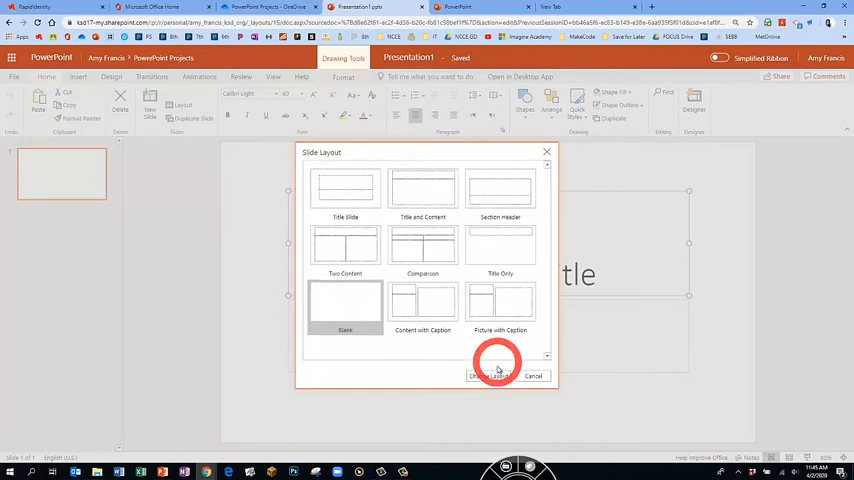
pyautogui.click(490, 375)
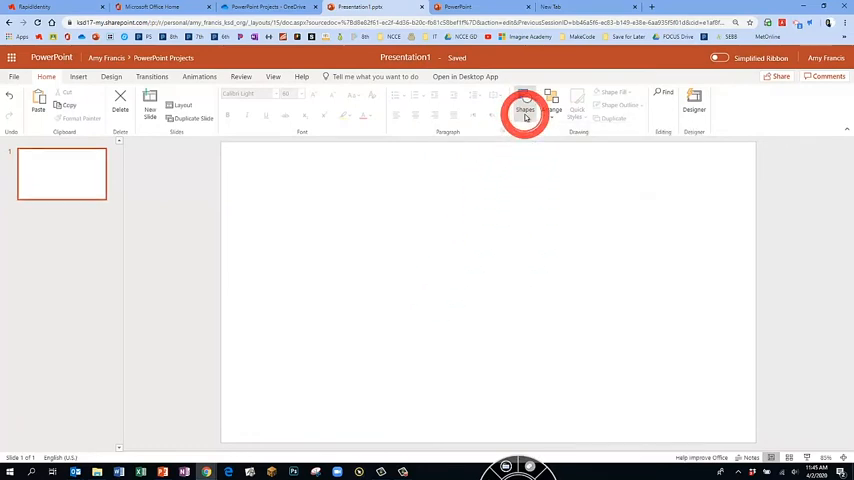
# Step: Draw a blue rounded rectangle and stretch it into a tall phone body
pyautogui.click(78, 77)
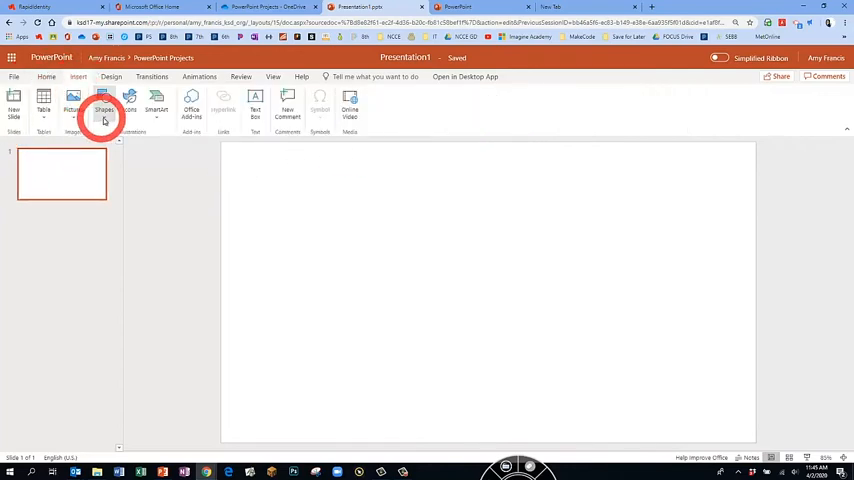
pyautogui.click(104, 104)
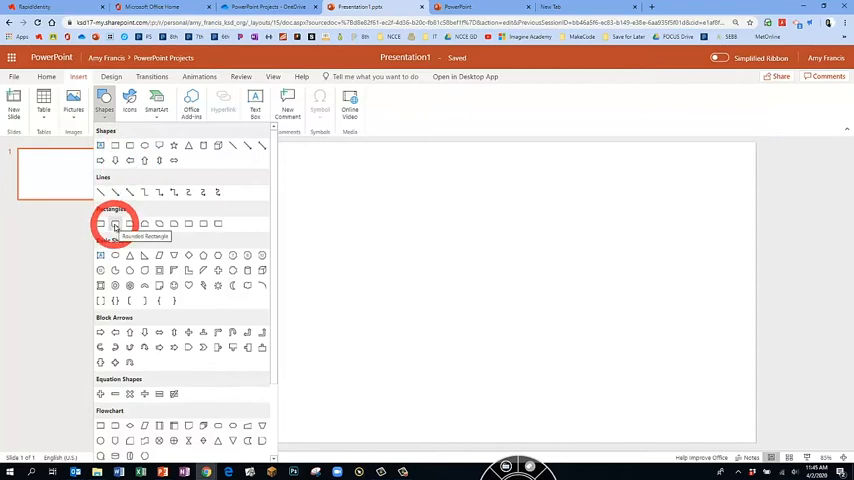
pyautogui.moveTo(460, 265); pyautogui.dragTo(505, 305)
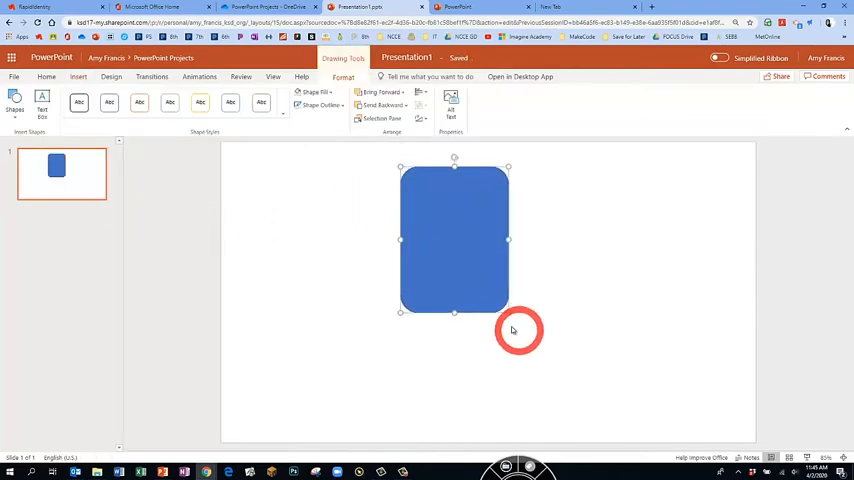
pyautogui.moveTo(518, 330); pyautogui.dragTo(528, 410)
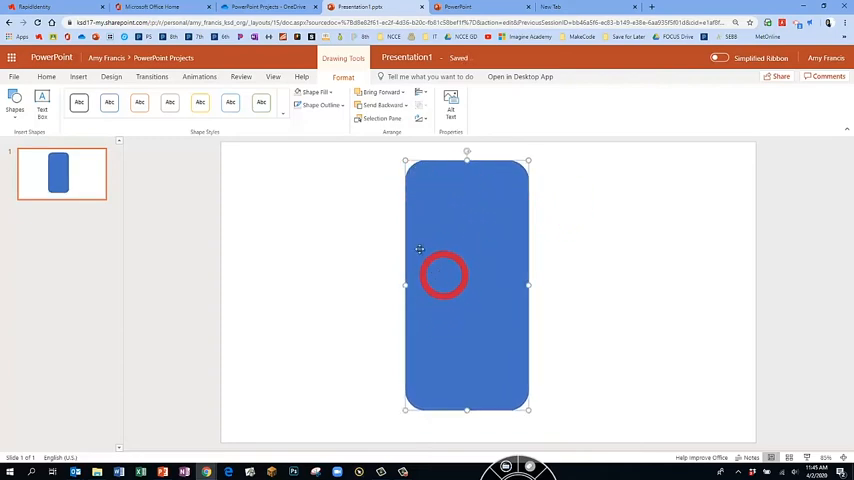
pyautogui.click(15, 100)
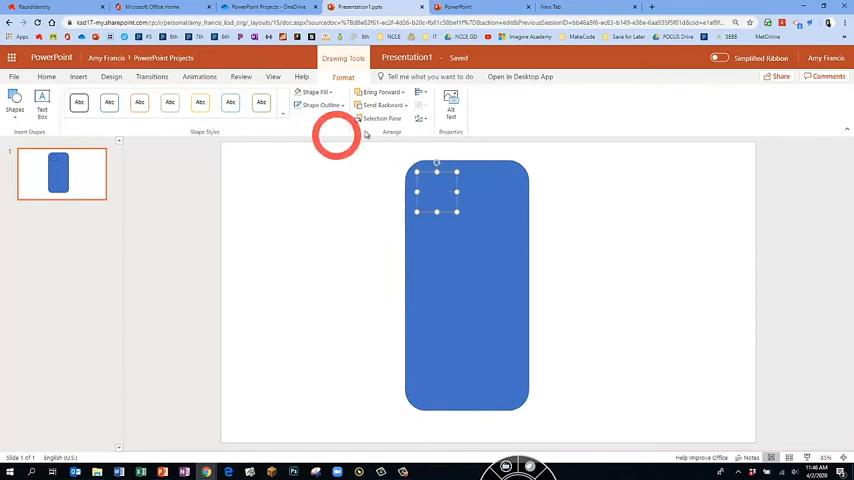
# Step: Place a small white rounded rectangle in the phone body's upper-left corner
pyautogui.click(313, 92)
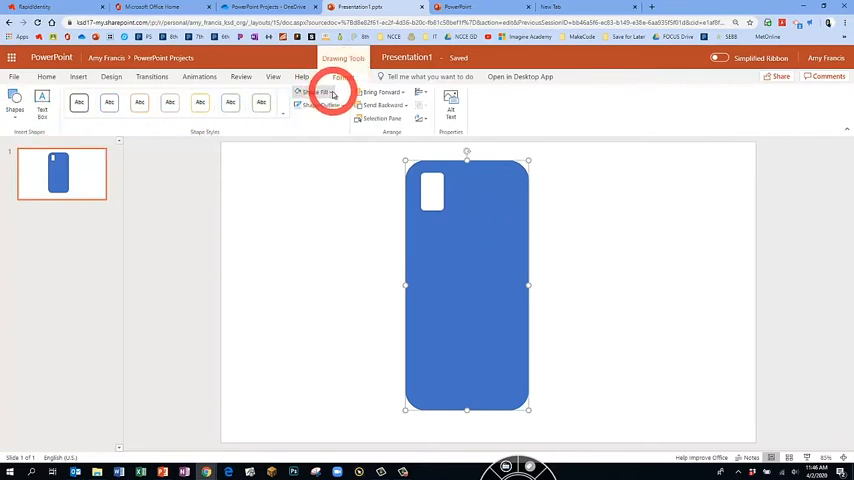
# Step: Recolour the phone body's fill to a bright light blue
pyautogui.click(320, 92)
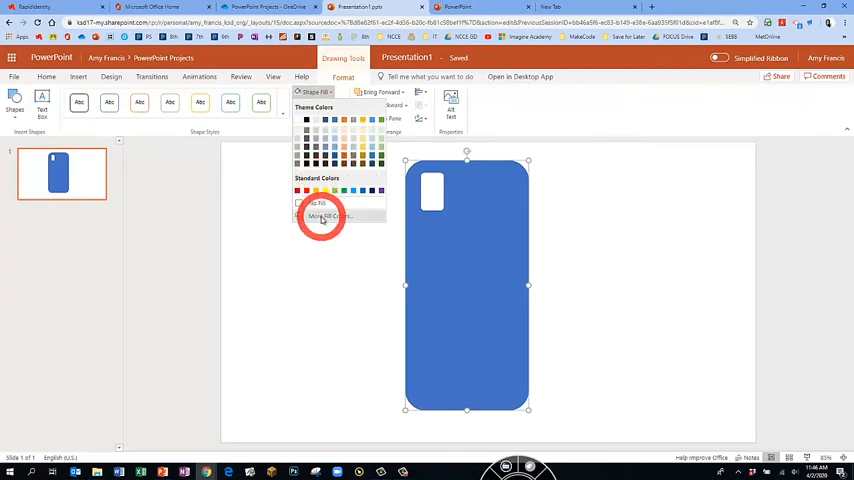
pyautogui.click(328, 216)
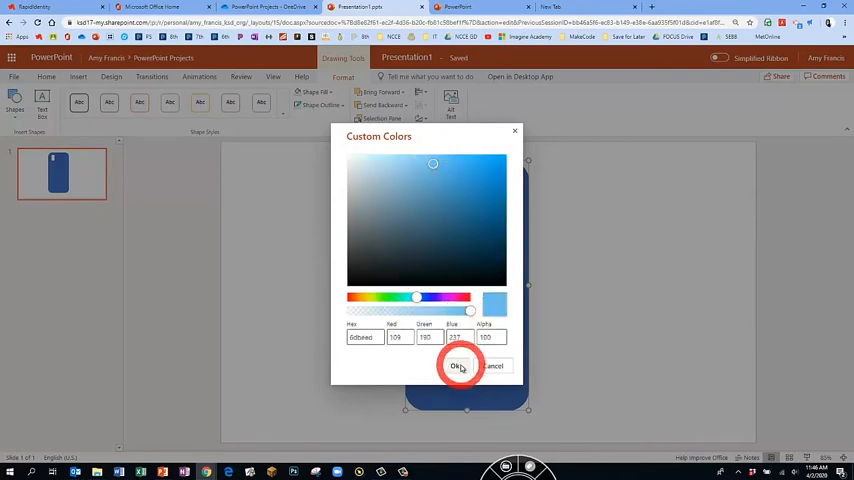
pyautogui.click(456, 366)
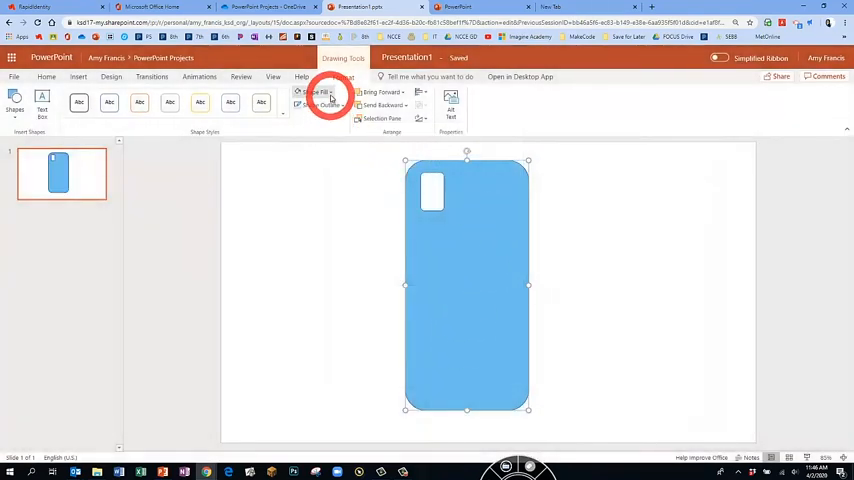
pyautogui.click(318, 92)
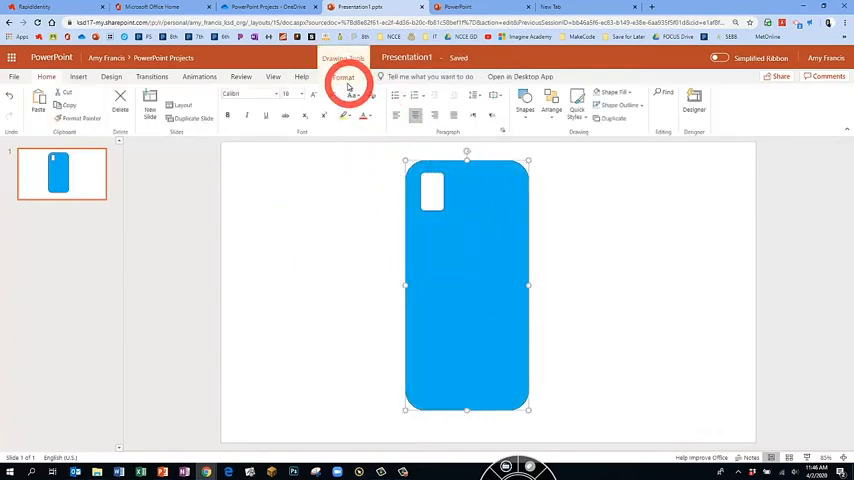
pyautogui.click(340, 107)
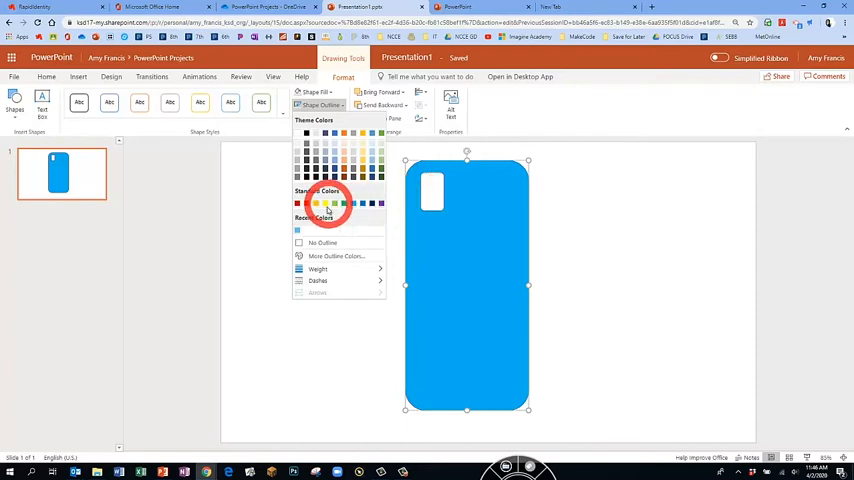
# Step: Outline the blue phone body in a custom pink shade
pyautogui.click(335, 256)
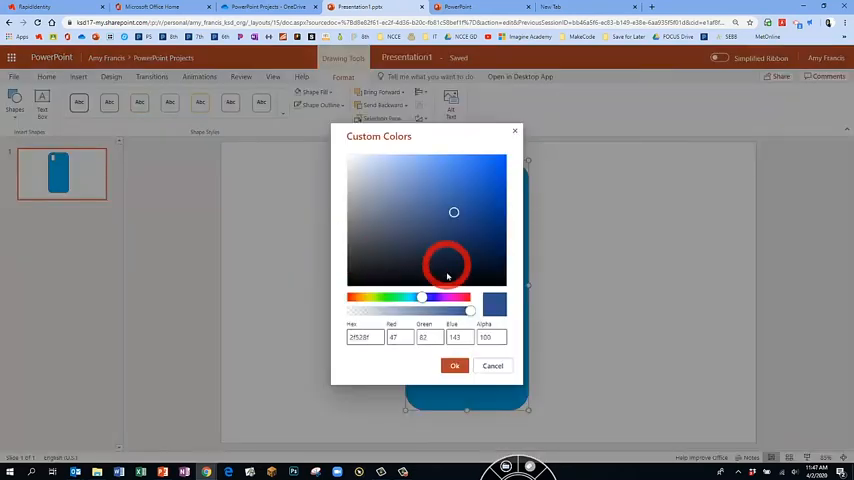
pyautogui.moveTo(421, 298); pyautogui.dragTo(446, 298)
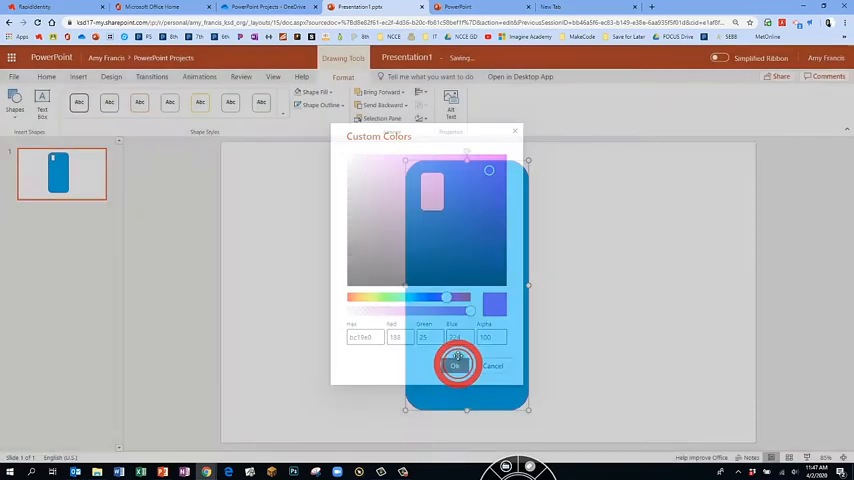
pyautogui.click(456, 366)
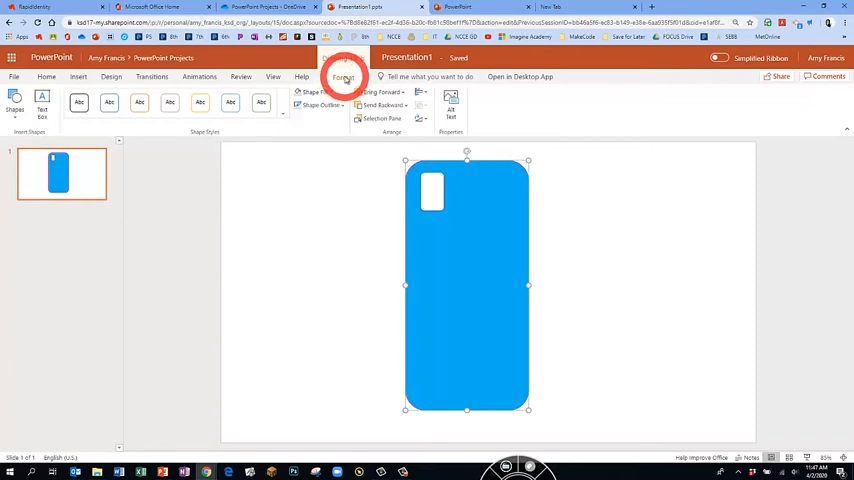
pyautogui.click(343, 77)
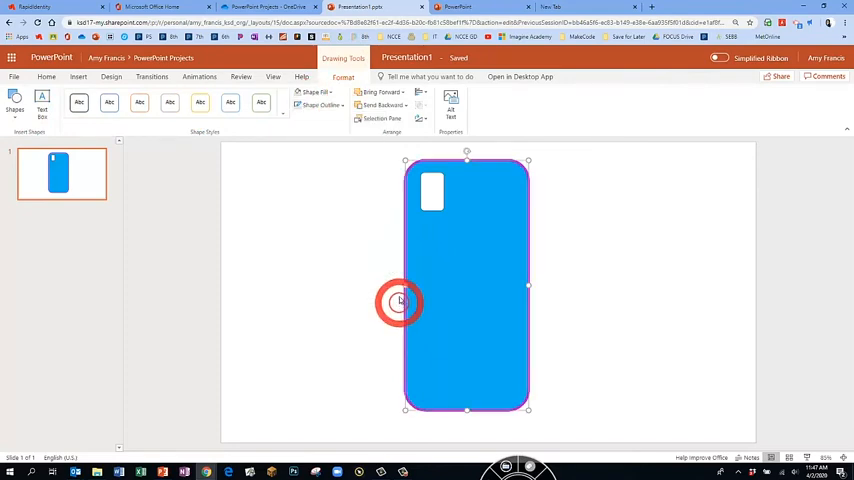
pyautogui.click(315, 106)
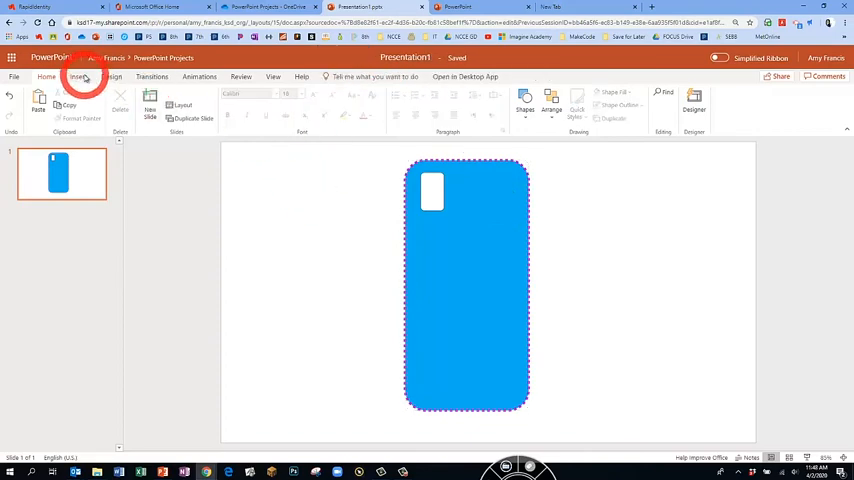
# Step: Draw a rectangle stripe across the body with purple fill and no outline
pyautogui.click(78, 76)
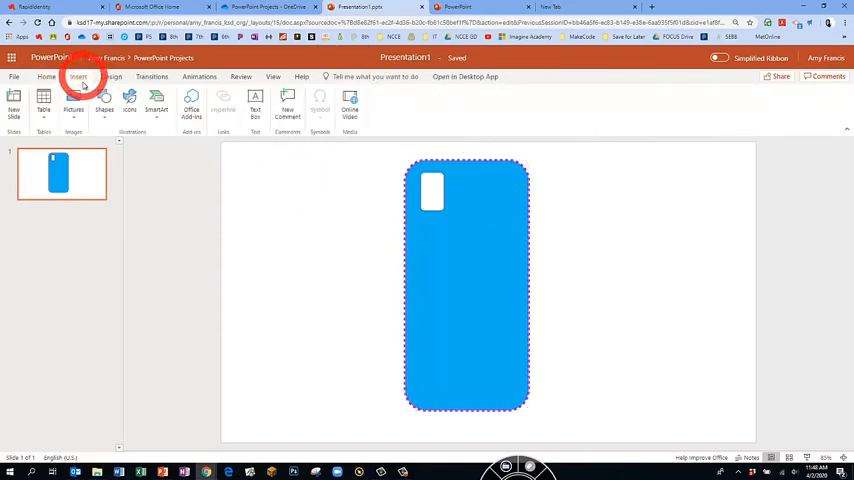
pyautogui.click(105, 105)
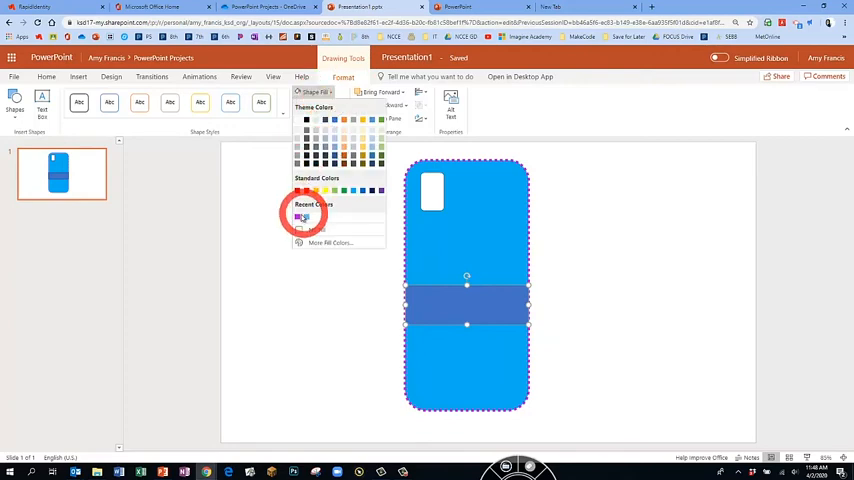
pyautogui.click(300, 219)
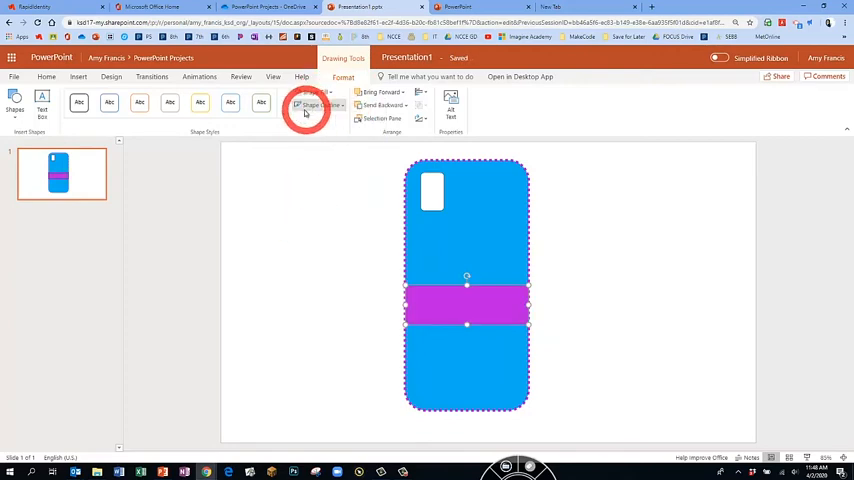
pyautogui.click(318, 105)
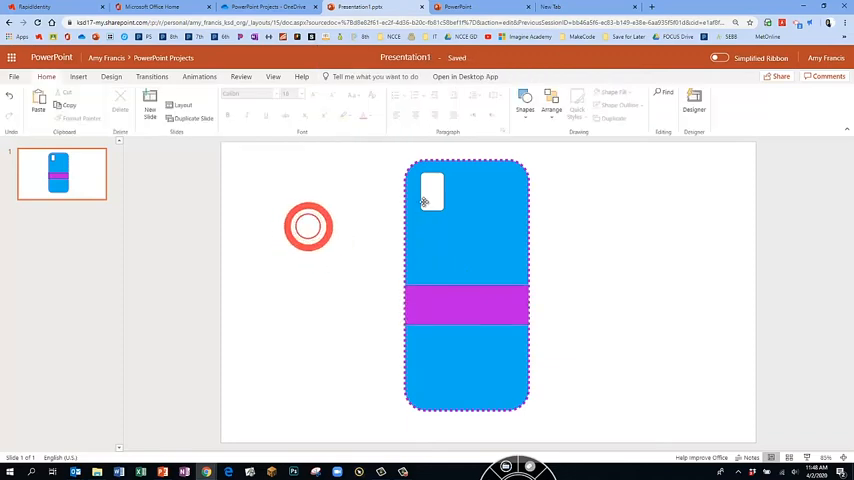
# Step: Search online pictures for 'university of washington' and select the purple W logo
pyautogui.click(78, 76)
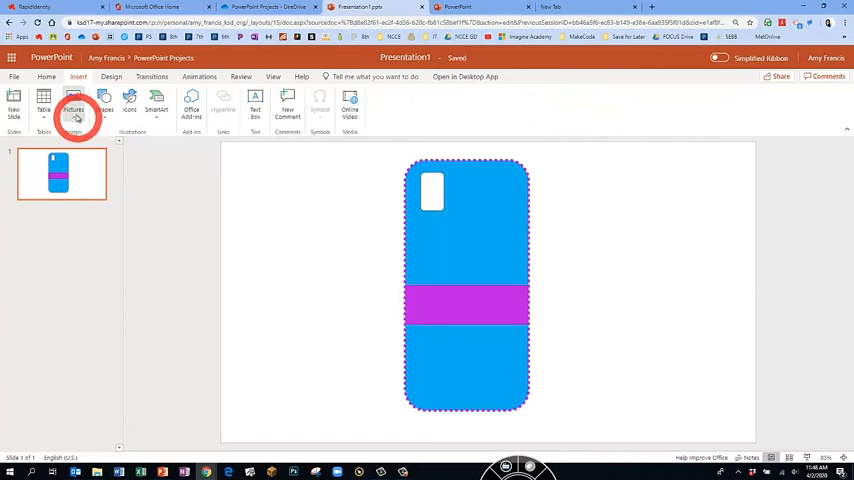
pyautogui.click(75, 100)
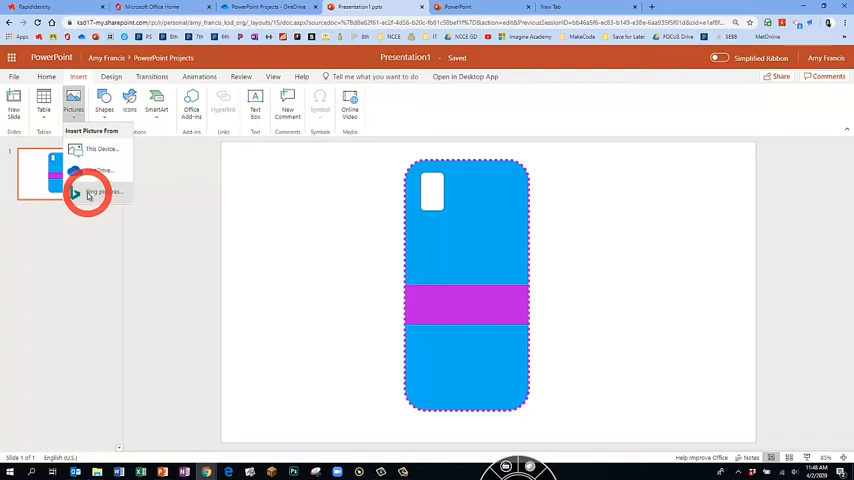
pyautogui.click(90, 192)
pyautogui.write('university of washington')
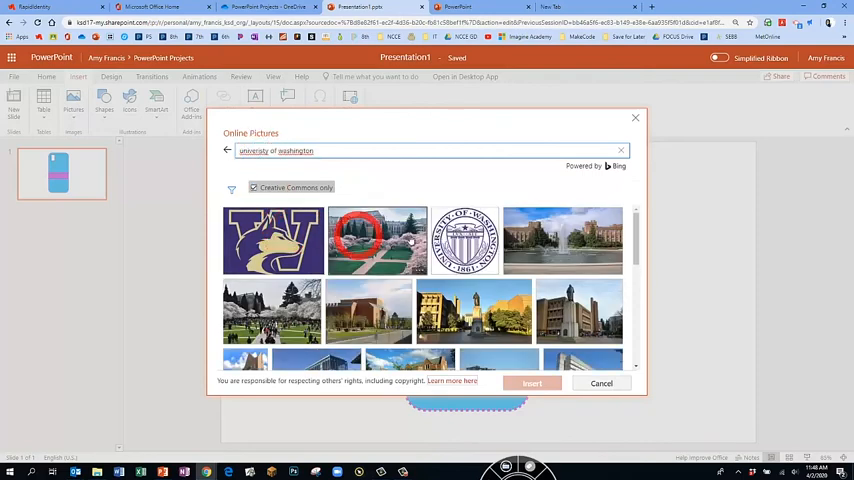
pyautogui.click(377, 240)
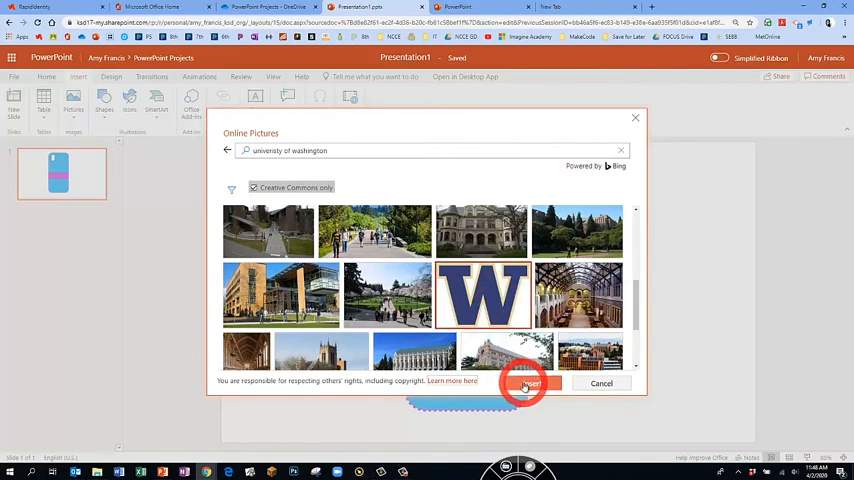
# Step: Insert the W logo, then enlarge and tilt it over the purple stripe
pyautogui.click(527, 383)
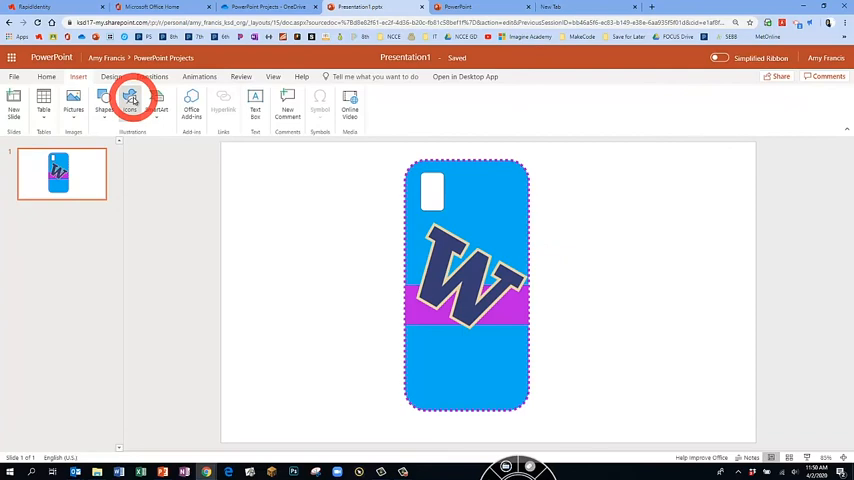
# Step: Search the icon library for 'tree' and insert the palm tree icon onto the case
pyautogui.click(130, 100)
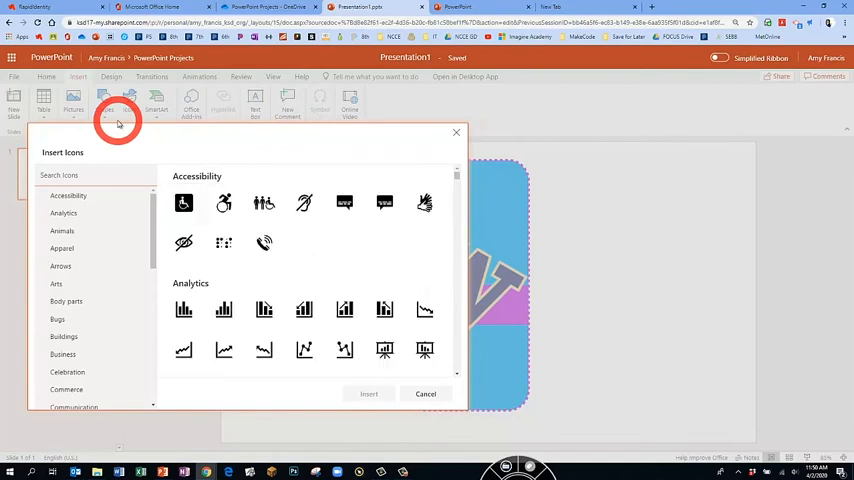
pyautogui.moveTo(83, 163)
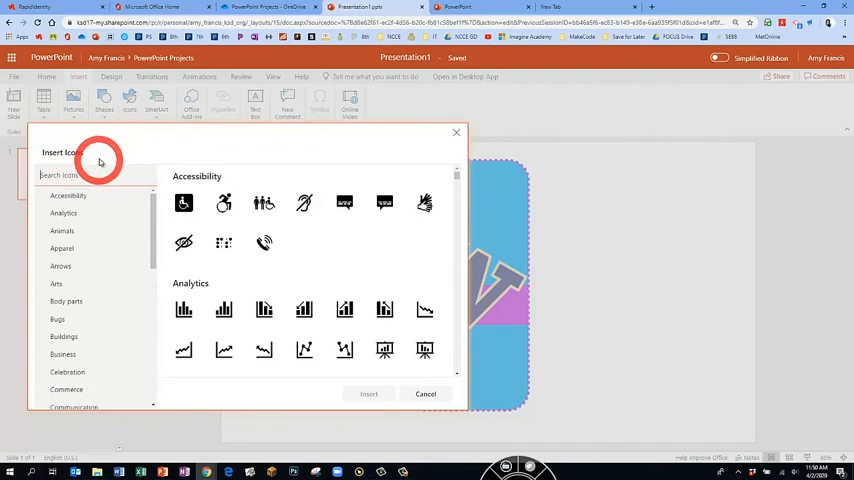
pyautogui.write('tree')
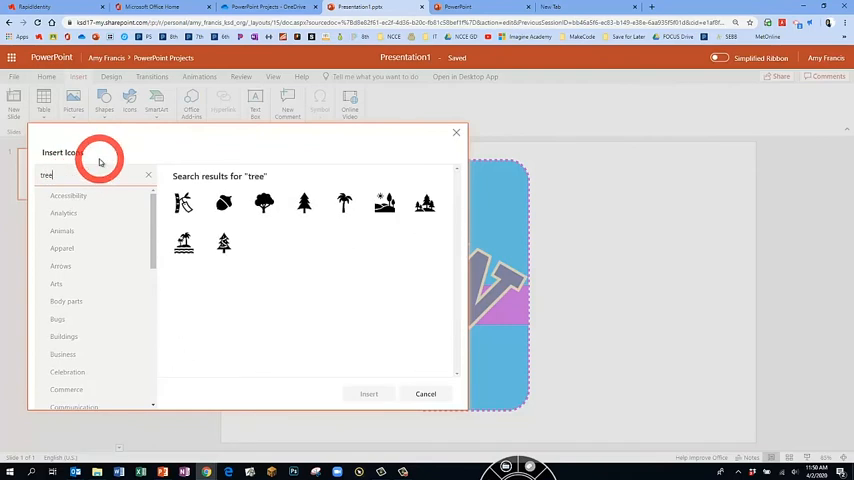
pyautogui.click(343, 203)
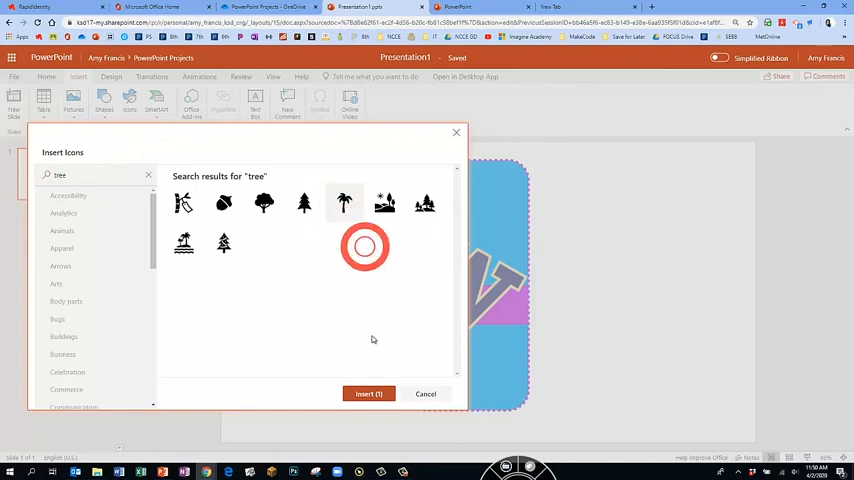
pyautogui.click(368, 393)
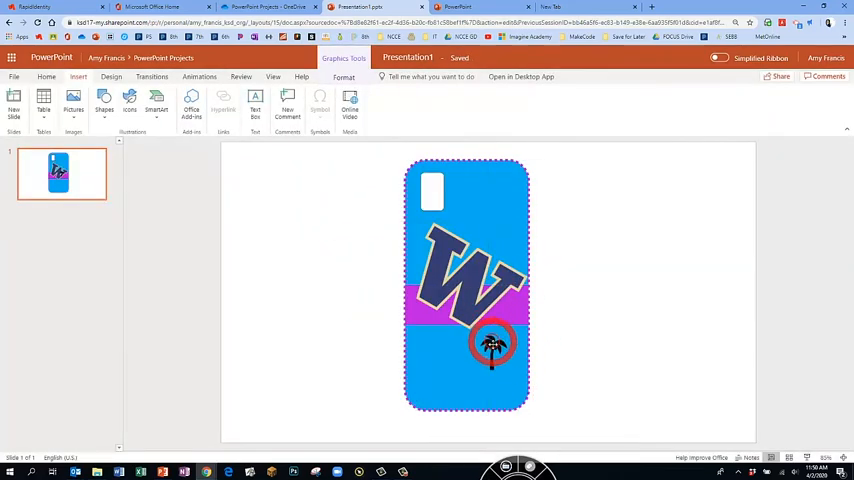
# Step: Fill the palm tree icon pink and drag it just below the purple stripe
pyautogui.click(344, 78)
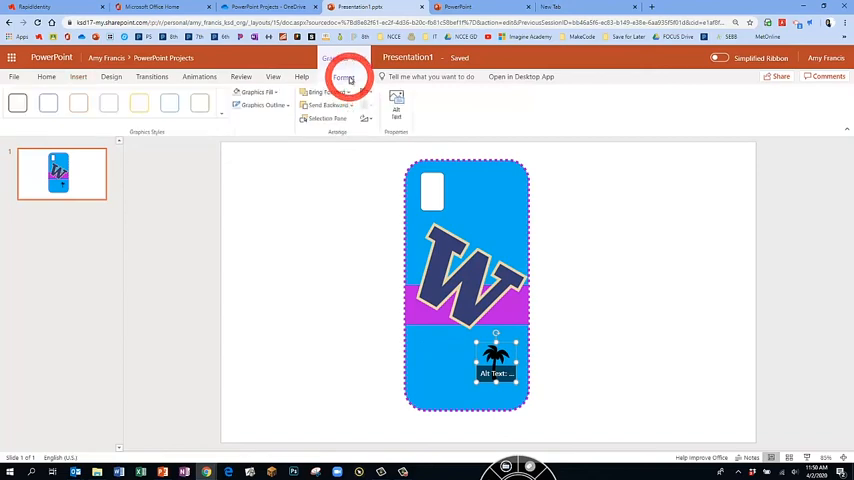
pyautogui.click(258, 92)
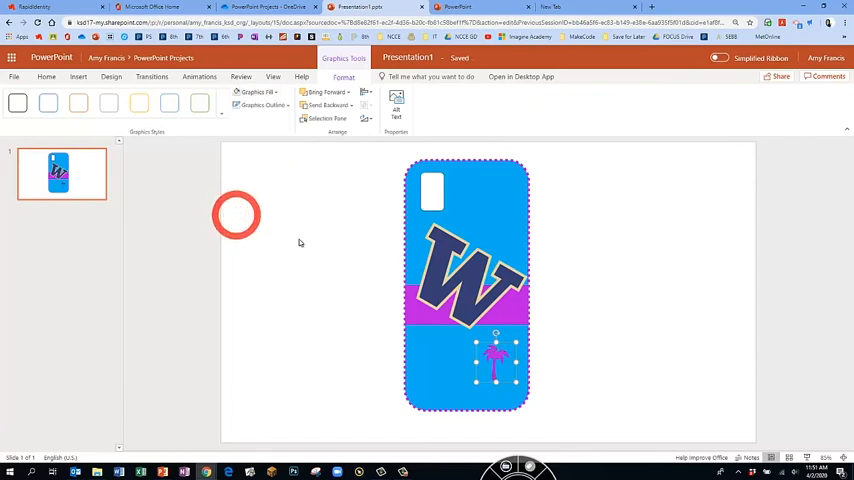
pyautogui.moveTo(495, 360); pyautogui.dragTo(470, 400)
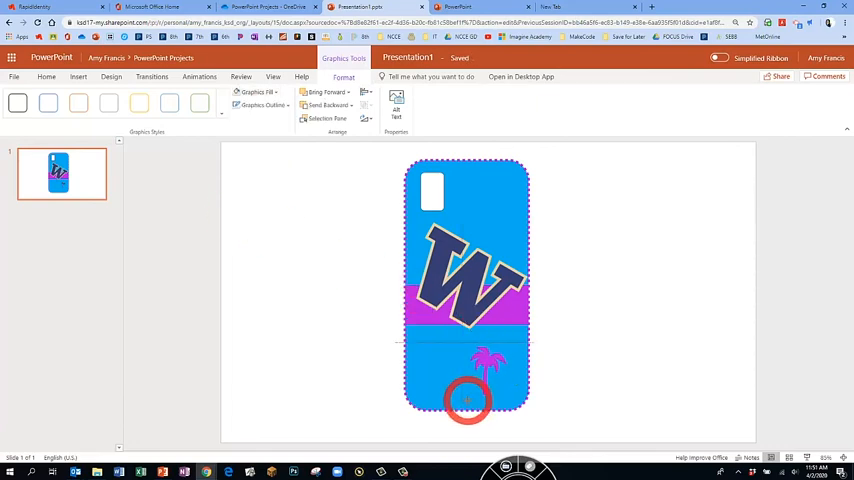
pyautogui.moveTo(467, 400); pyautogui.dragTo(492, 345)
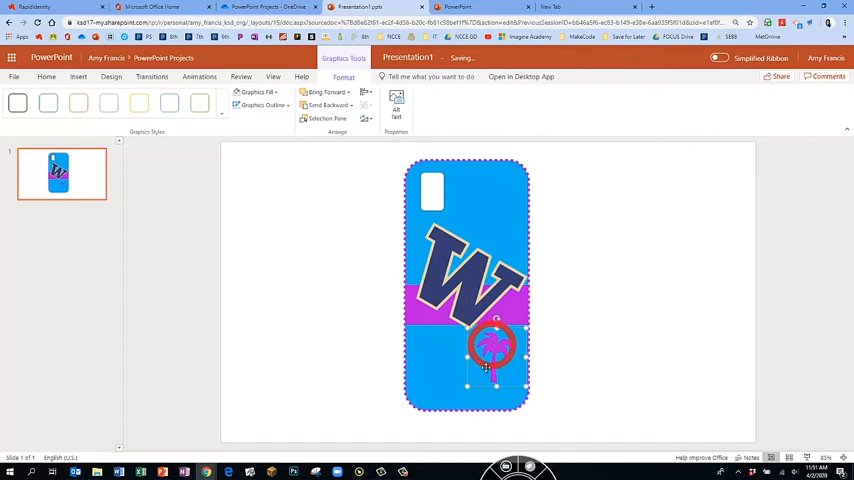